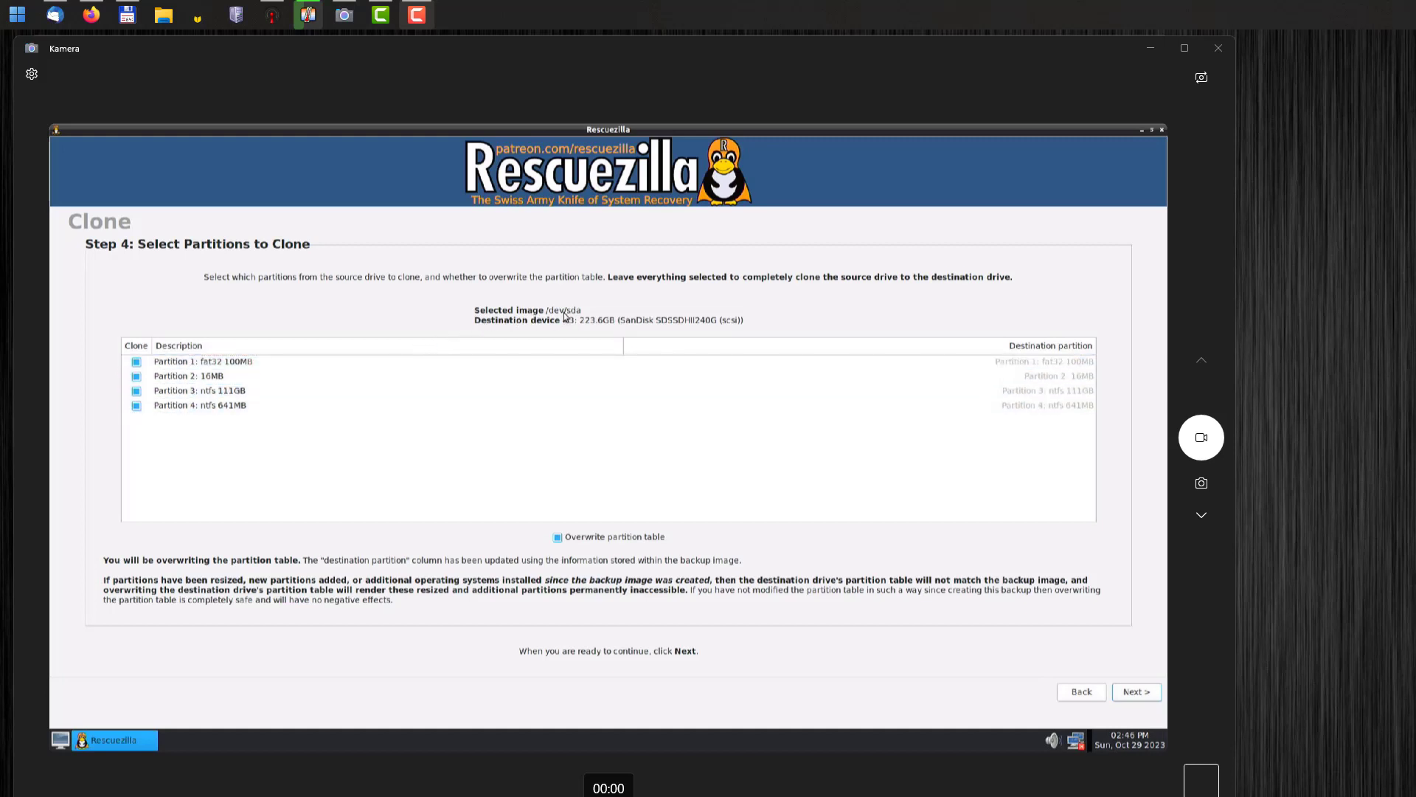
Enter 'sudo ntfs-3g -o remove_hiberfile /dev/sda3 /root/' in the terminal from the guide
click(1136, 691)
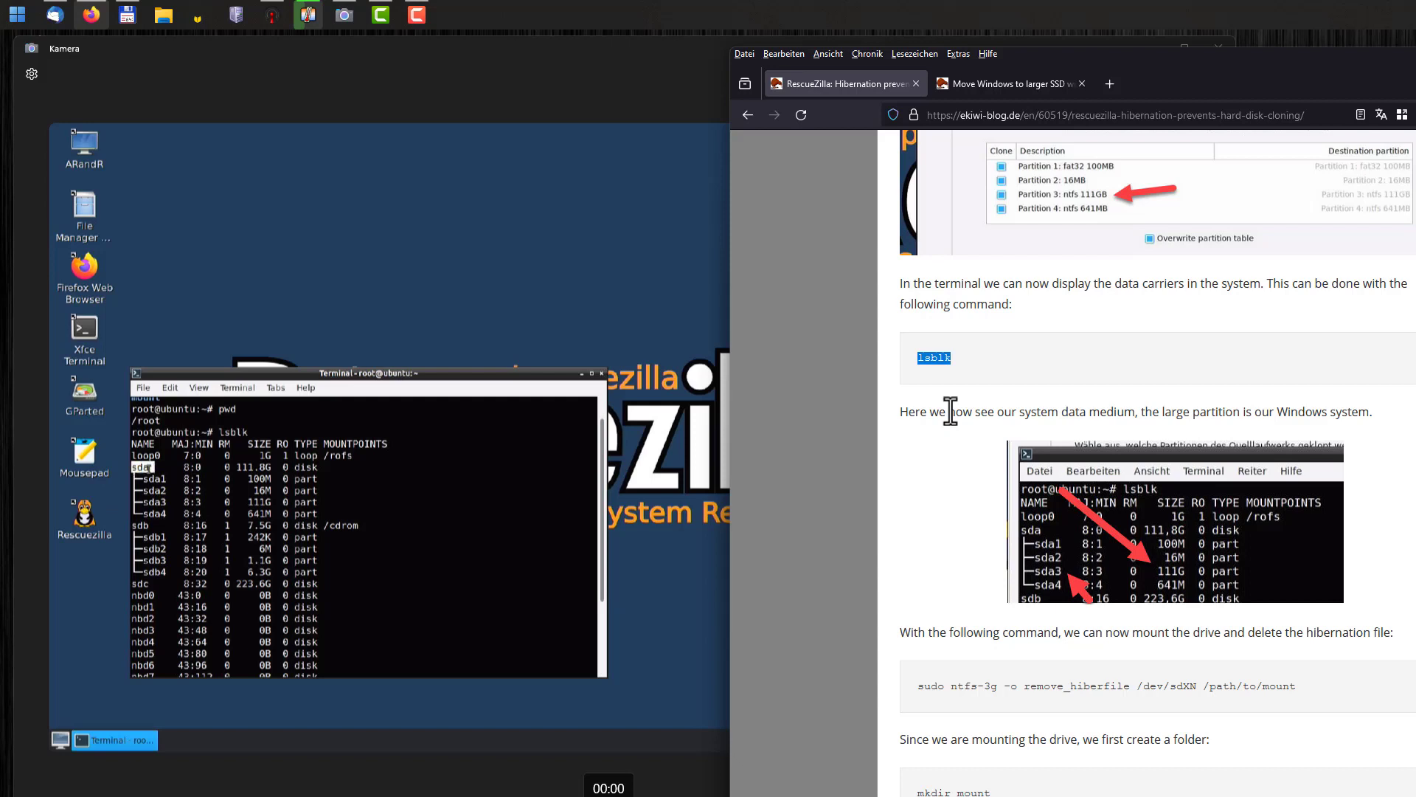
text(sudo ntfs-3g -o remove_hiberfile /dev/sda3 /root/)
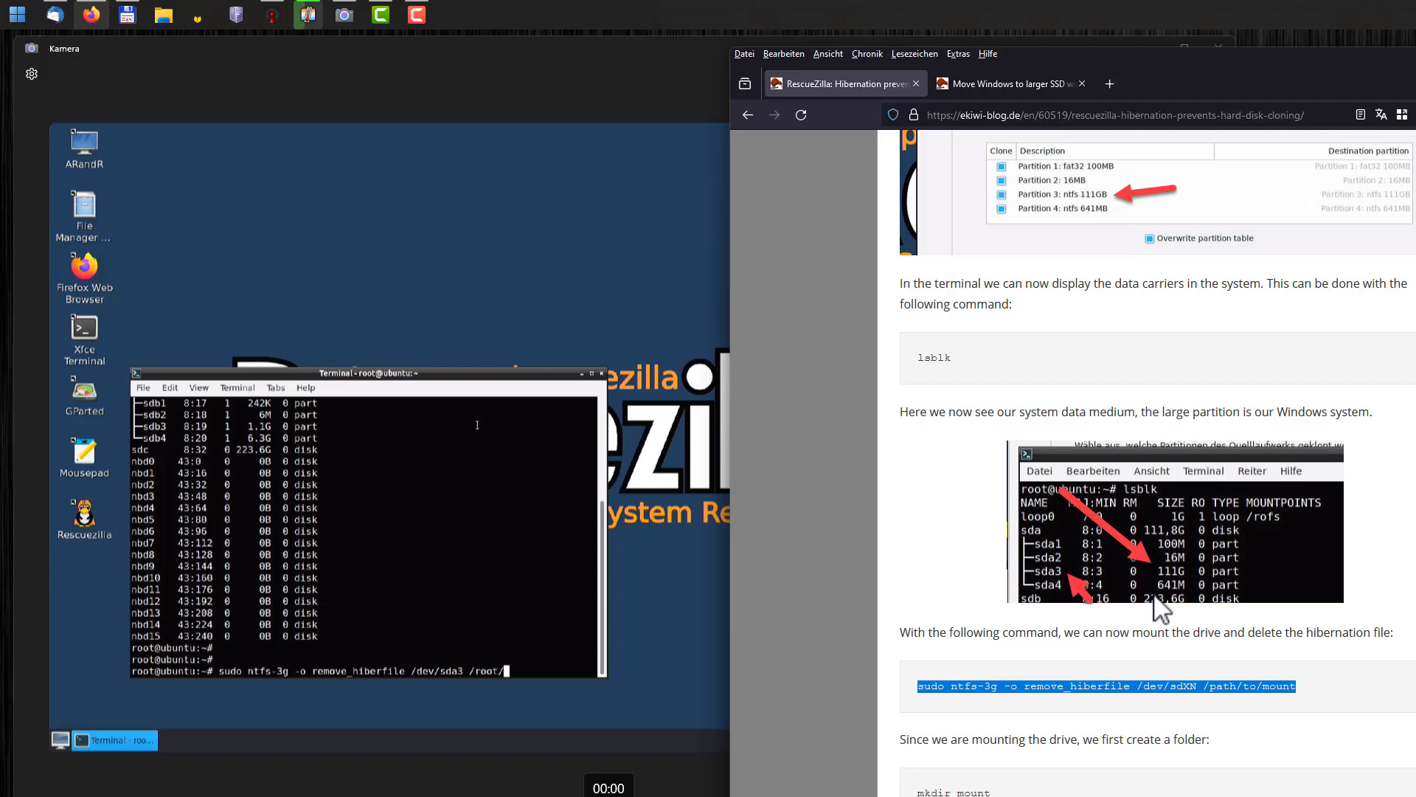